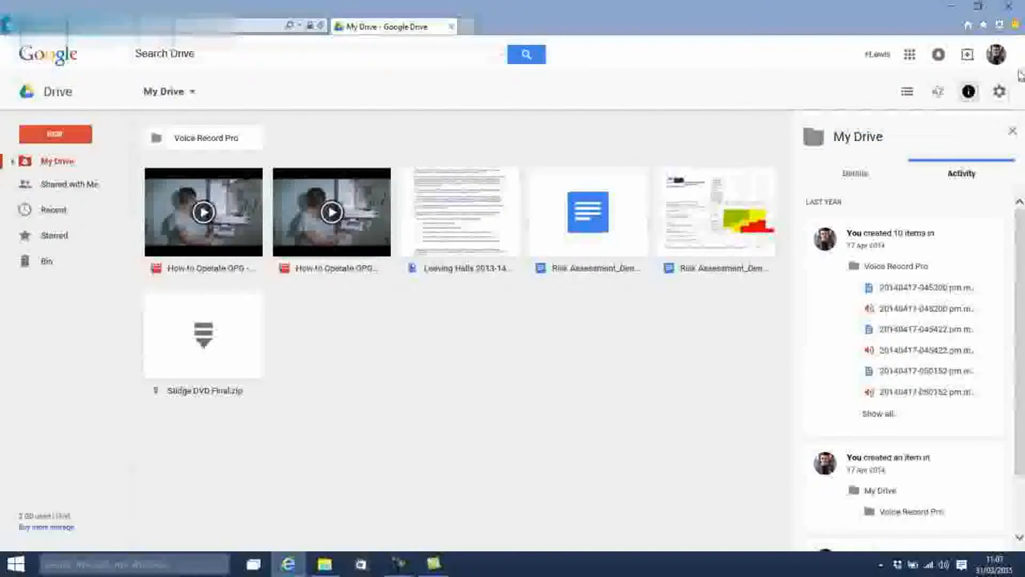
Look over the My Drive details and activity, then bring up the storage usage and plans page.
left_click(1000, 91)
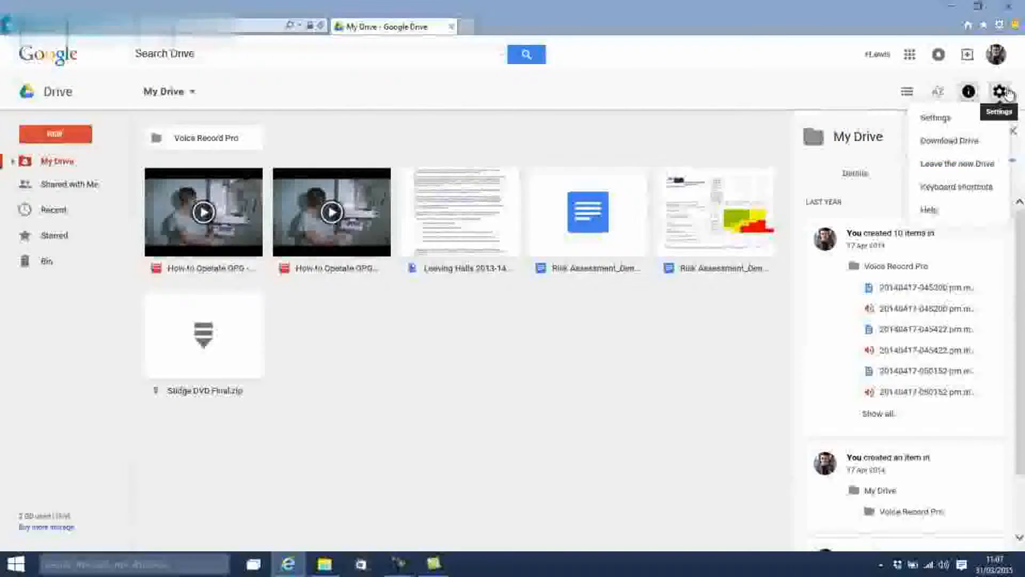
left_click(967, 91)
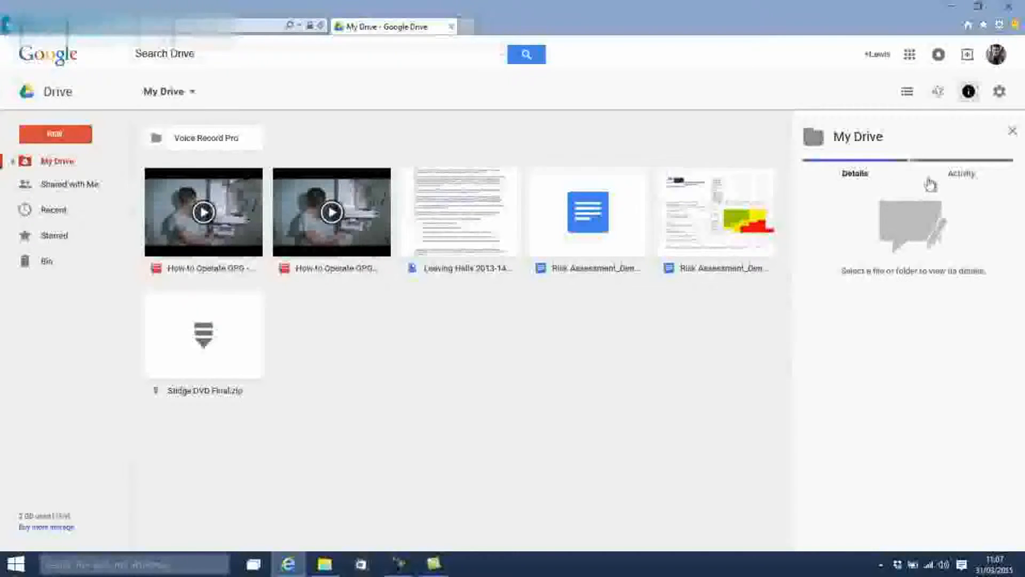
left_click(961, 173)
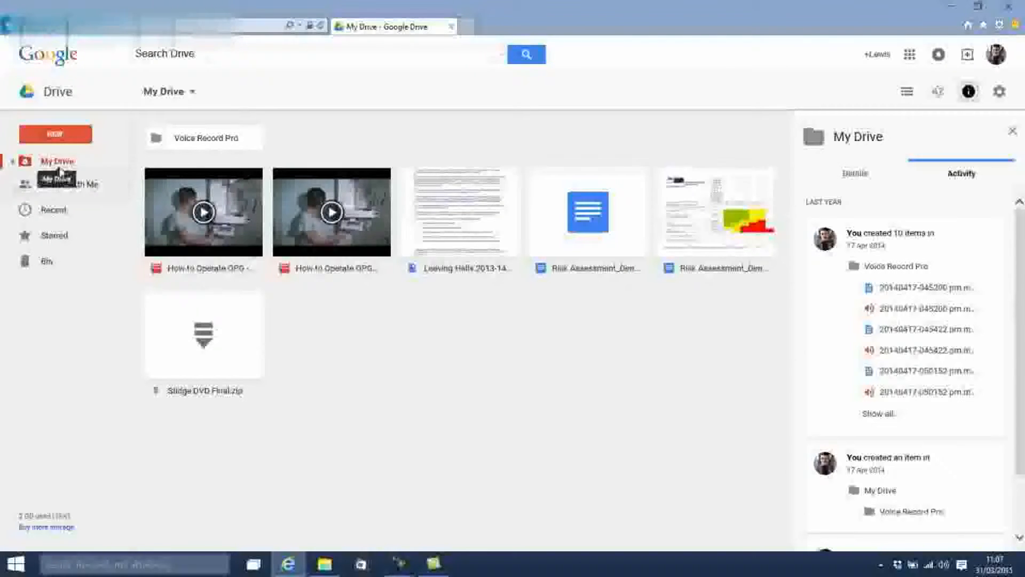
left_click(12, 161)
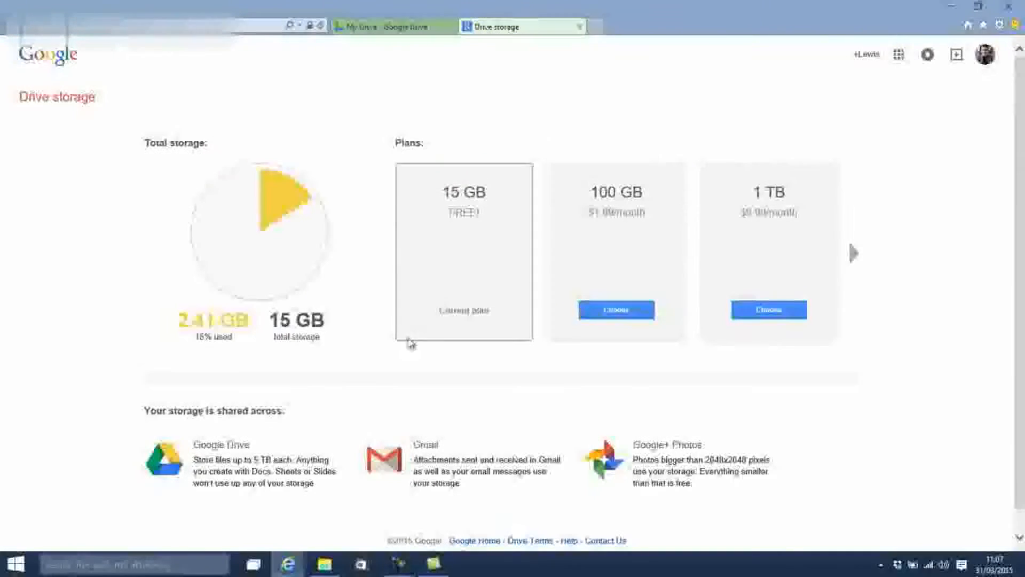
mouse_move(423, 244)
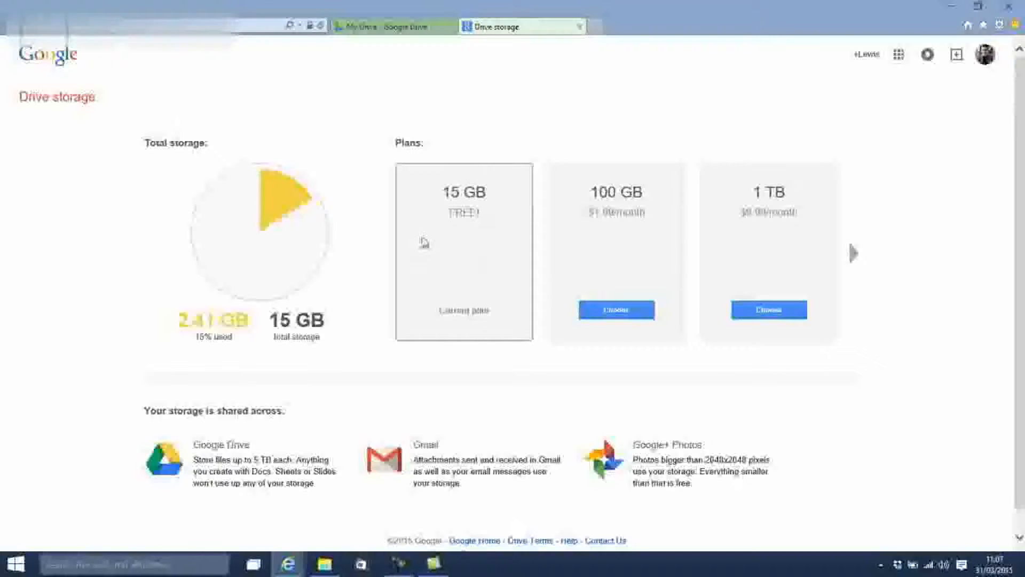
mouse_move(462, 300)
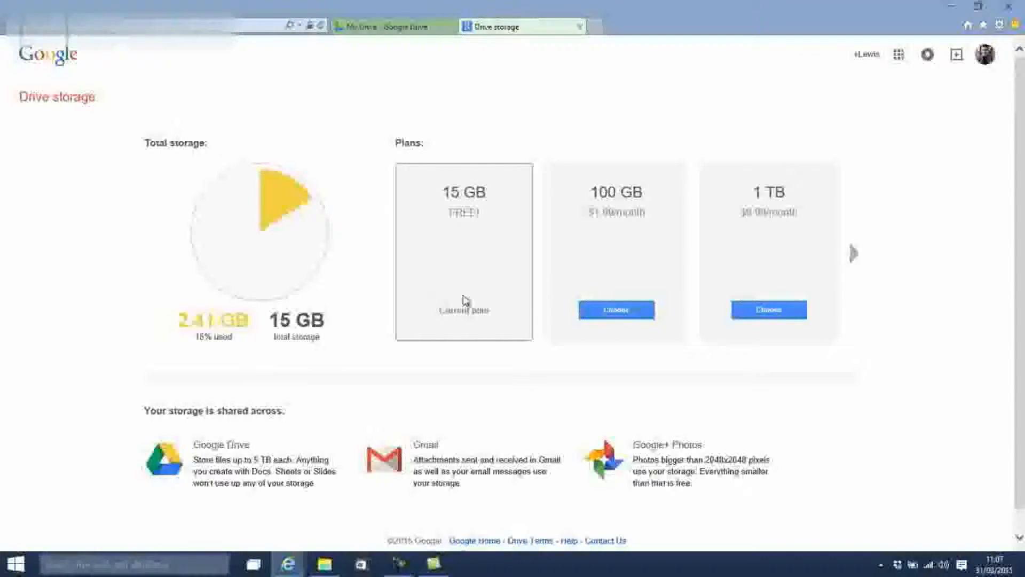
mouse_move(862, 262)
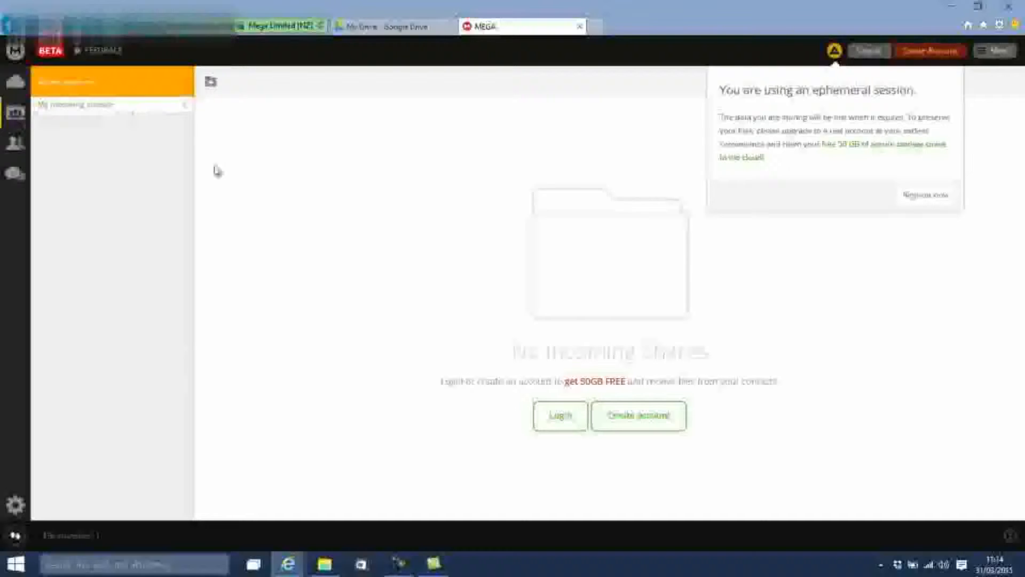
Go to the MEGA Contacts section from the left sidebar.
left_click(14, 143)
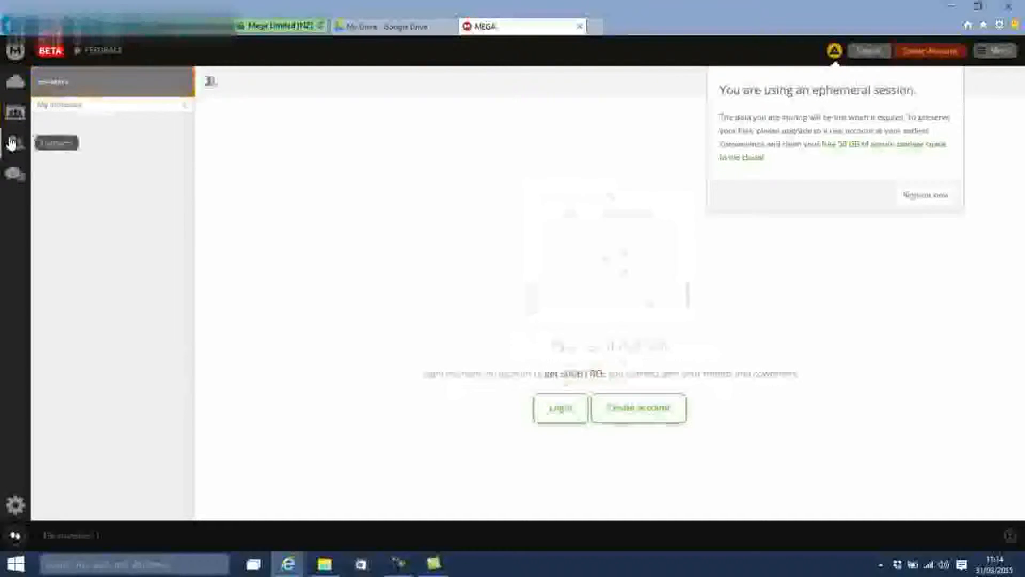